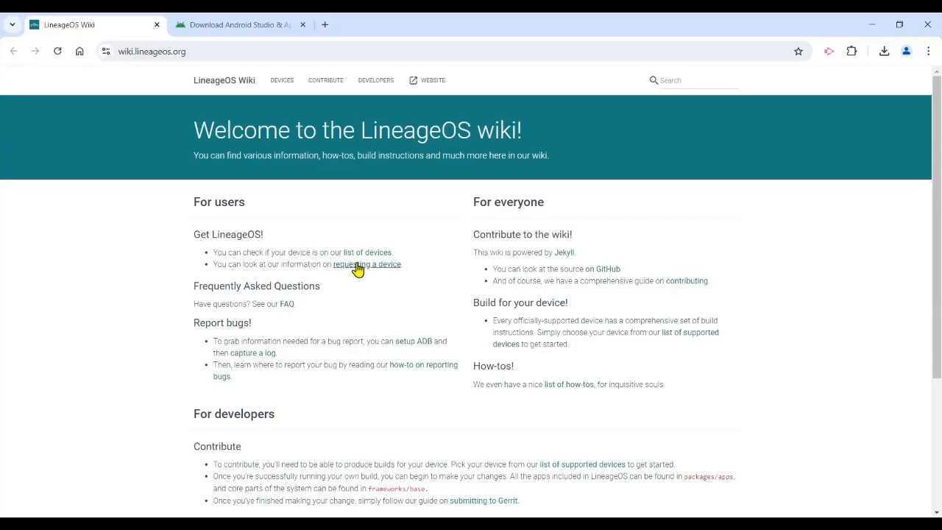
{"action": "mouse_move", "coordinate": [359, 258]}
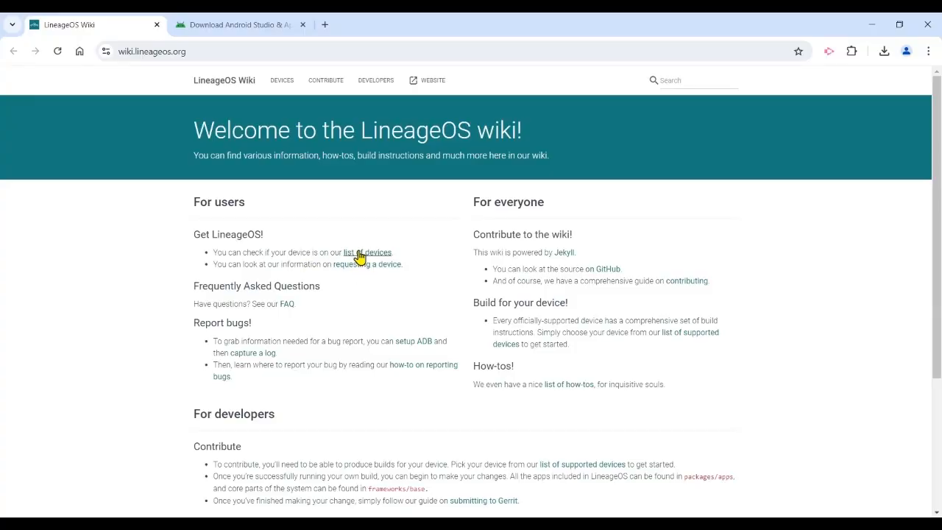
Step: Go to the Devices page listing supported devices by vendor
{"action": "left_click", "coordinate": [365, 253]}
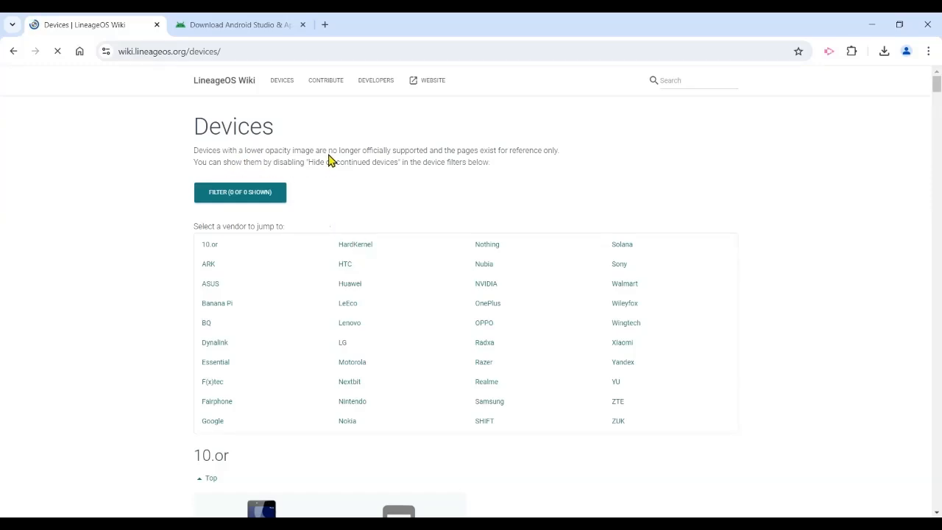
{"action": "mouse_move", "coordinate": [467, 163]}
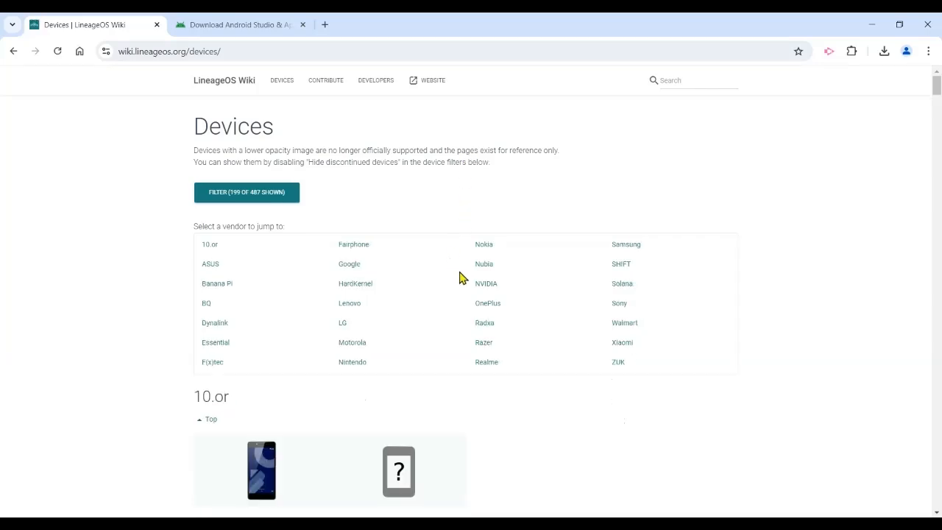
{"action": "mouse_move", "coordinate": [572, 308]}
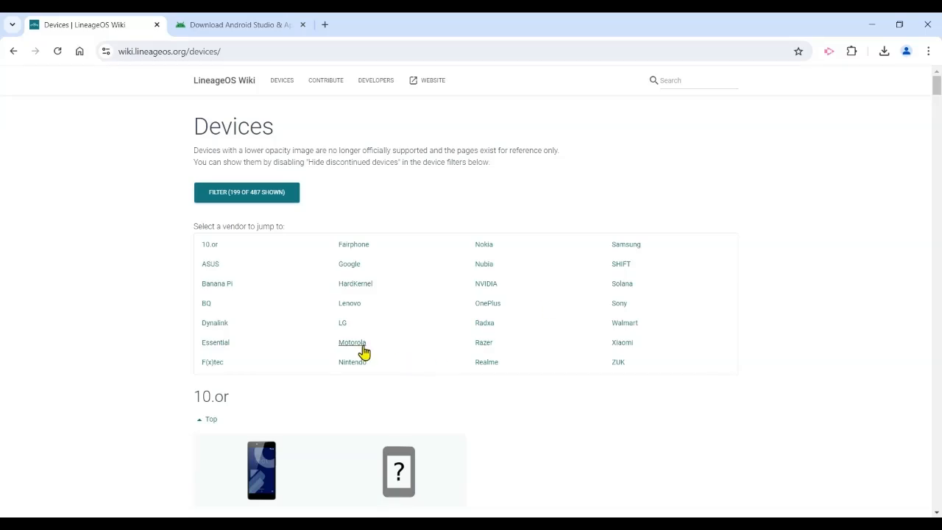
Step: Jump to the Motorola section and look through its device cards down to 'Other model'
{"action": "left_click", "coordinate": [353, 342]}
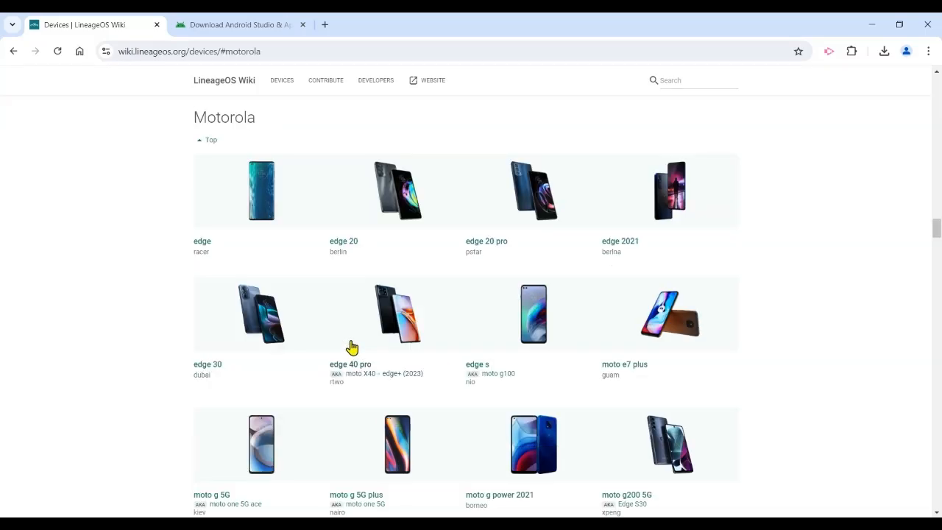
{"action": "mouse_move", "coordinate": [930, 221]}
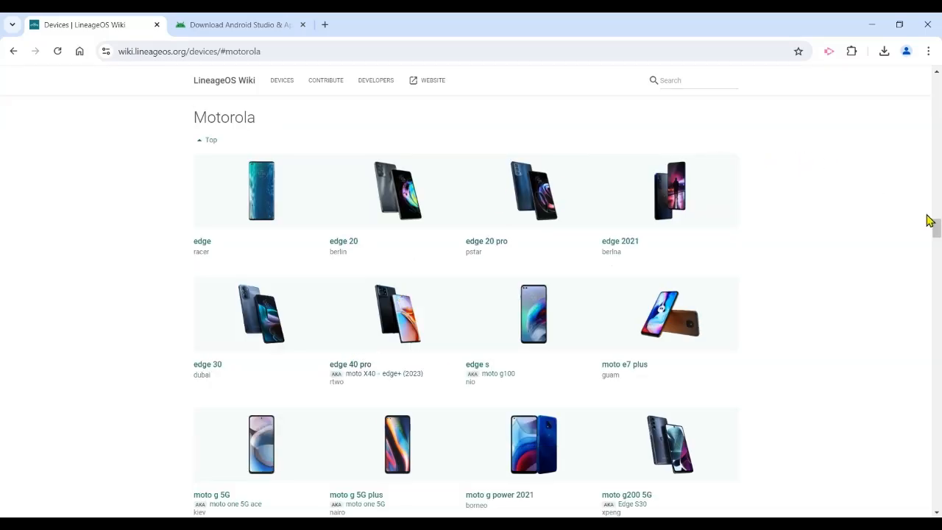
{"action": "scroll", "scroll_direction": "down", "scroll_amount": 3}
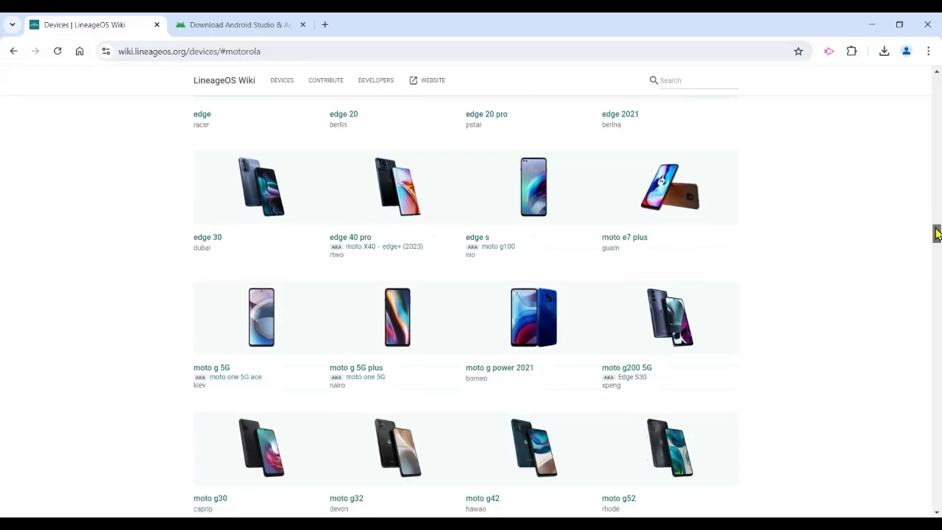
{"action": "scroll", "scroll_direction": "down", "scroll_amount": 3}
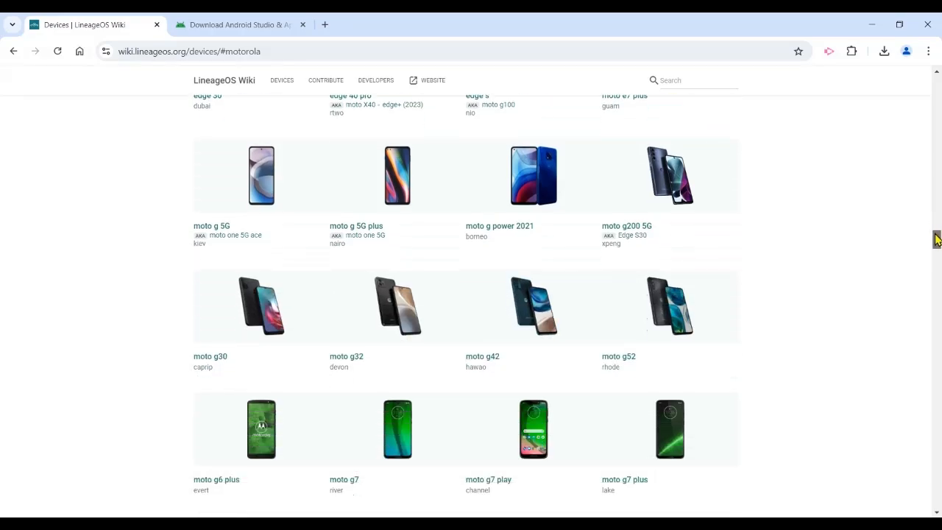
{"action": "scroll", "scroll_direction": "down", "scroll_amount": 3}
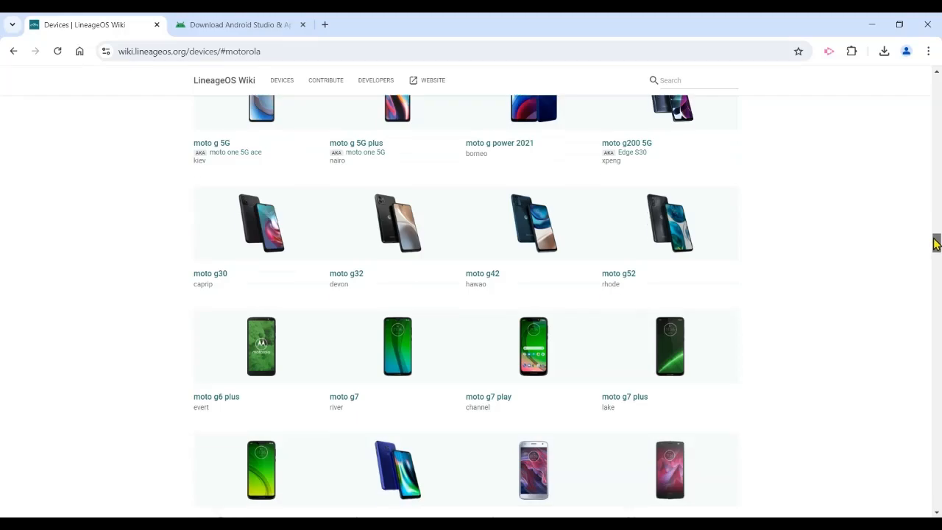
{"action": "scroll", "scroll_direction": "down", "scroll_amount": 3}
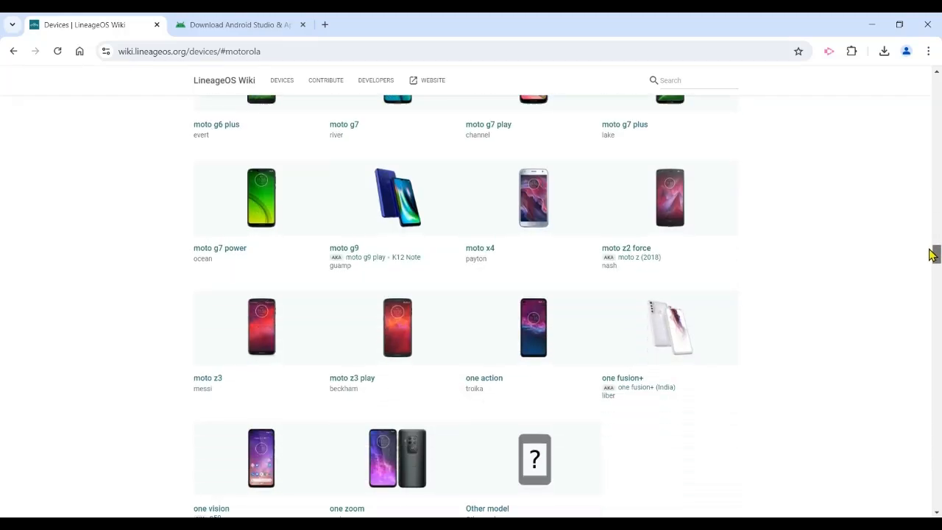
{"action": "scroll", "scroll_direction": "down", "scroll_amount": 3}
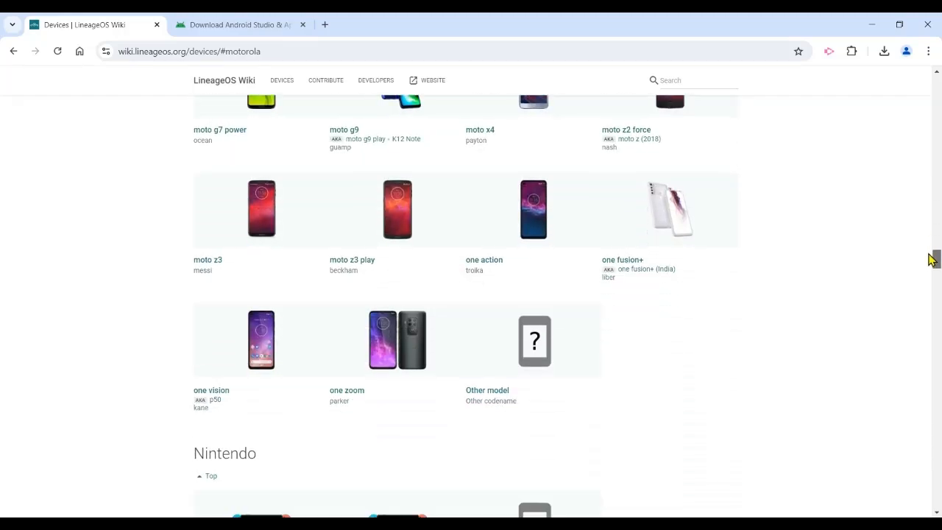
{"action": "scroll", "scroll_direction": "down", "scroll_amount": 3}
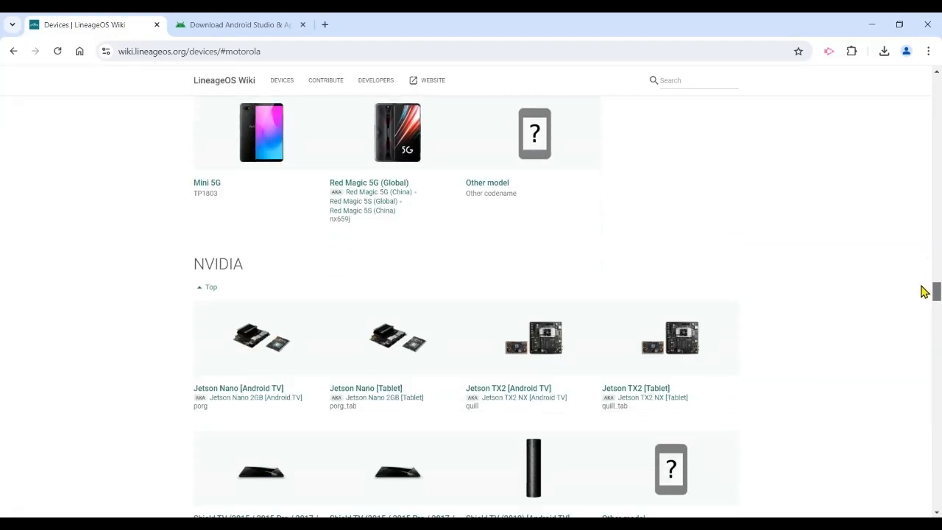
{"action": "scroll", "scroll_direction": "down", "scroll_amount": 3}
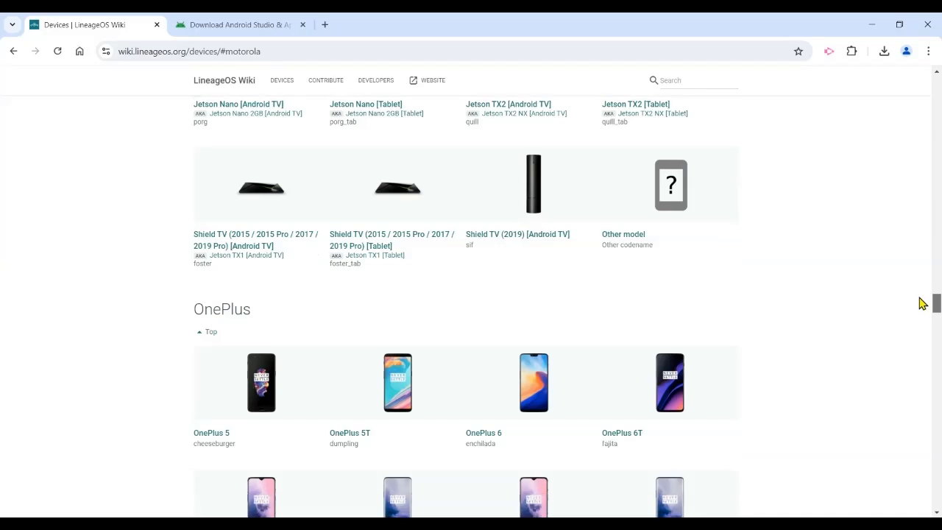
{"action": "scroll", "scroll_direction": "down", "scroll_amount": 3}
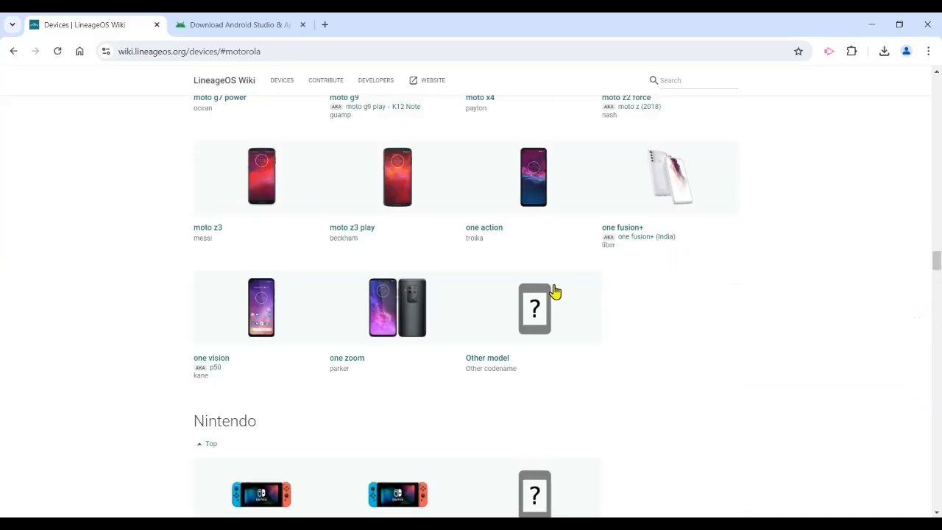
Step: View the Unknown device page, then go to wiki.lineageos.org/devices/kiev/variant2/
{"action": "left_click", "coordinate": [534, 309]}
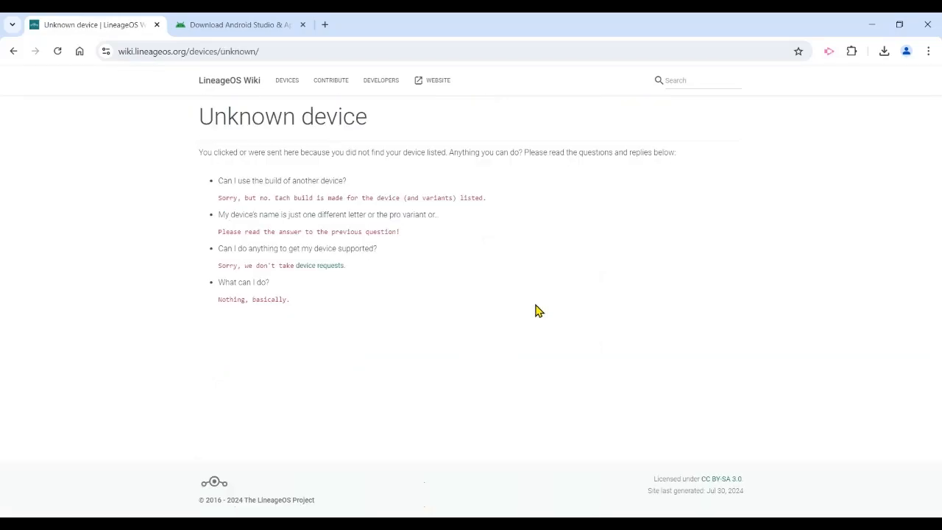
{"action": "mouse_move", "coordinate": [351, 212]}
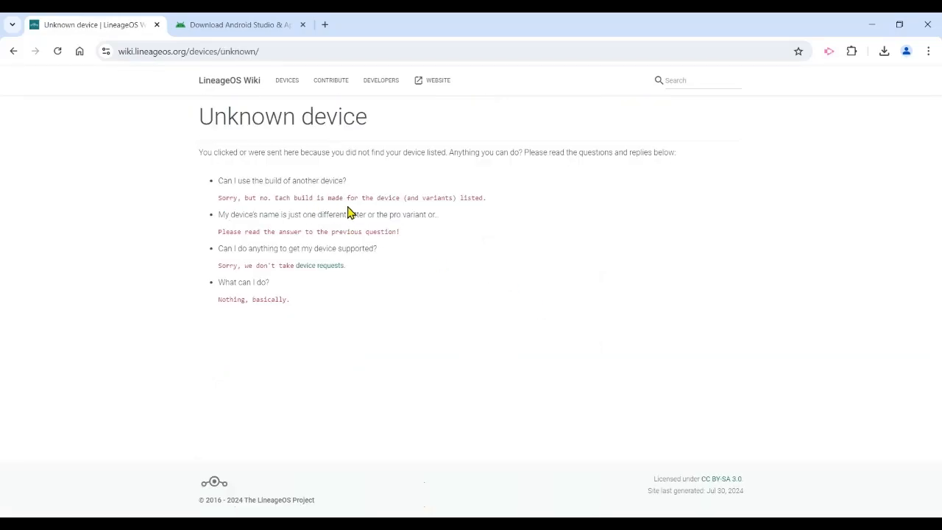
{"action": "type", "text": "https://wiki.lineageos.org/devices/kiev/variant2/"}
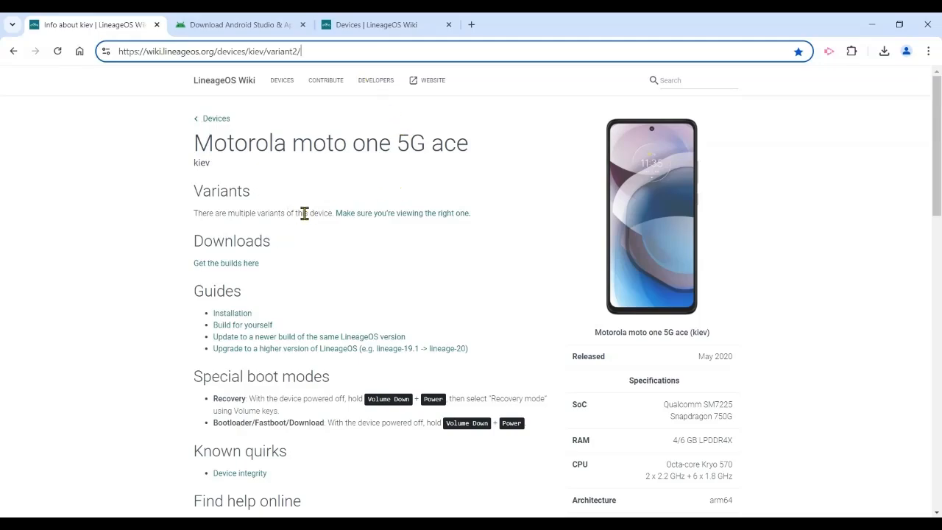
{"action": "mouse_move", "coordinate": [359, 217]}
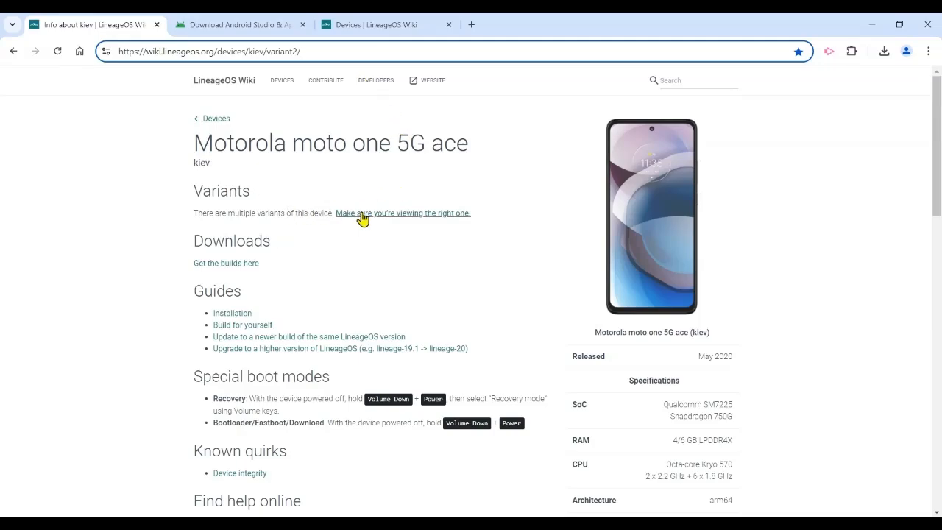
Step: Bring up the 'Select your kiev variant' comparison in a new tab and switch to it
{"action": "left_click", "coordinate": [403, 211]}
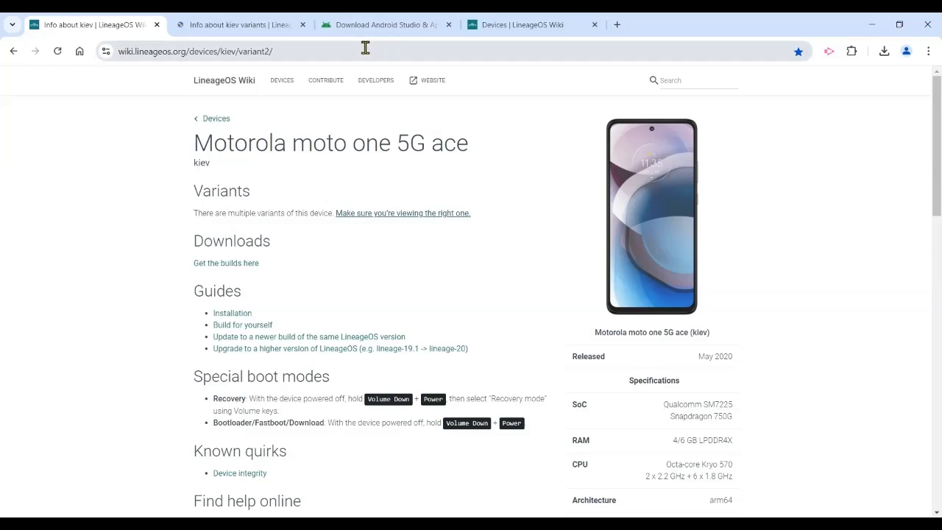
{"action": "left_click", "coordinate": [236, 23]}
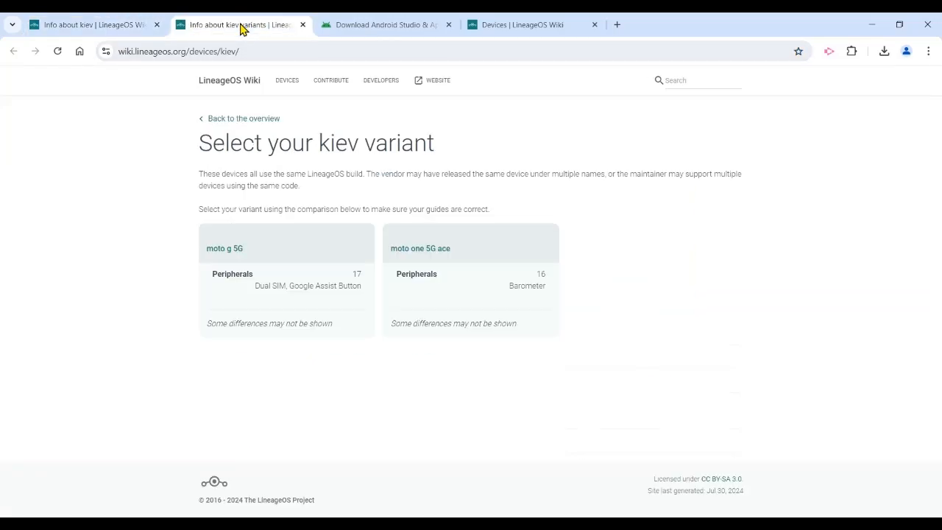
{"action": "mouse_move", "coordinate": [427, 247]}
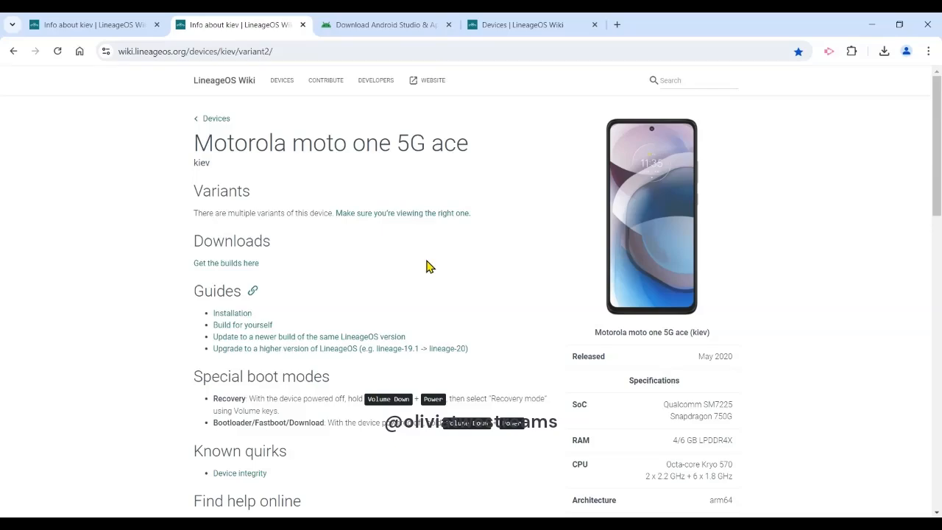
{"action": "mouse_move", "coordinate": [416, 272]}
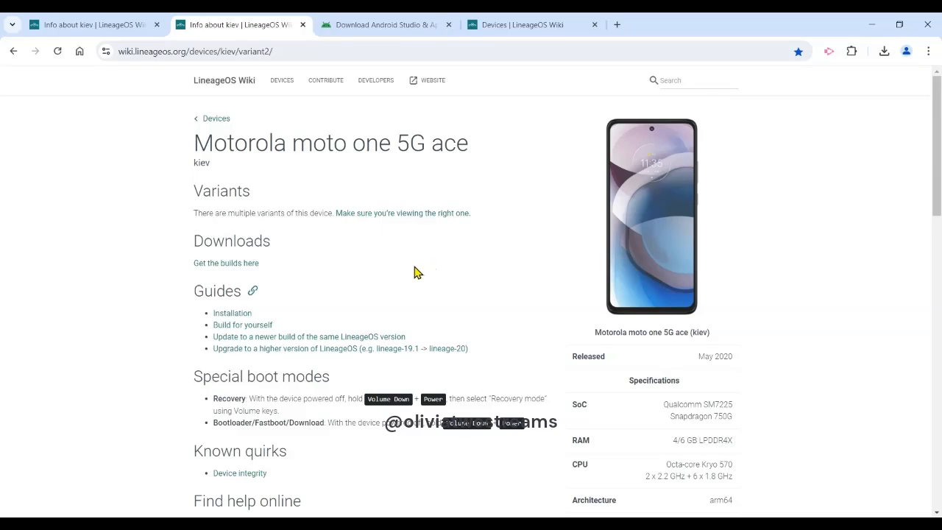
{"action": "mouse_move", "coordinate": [547, 264]}
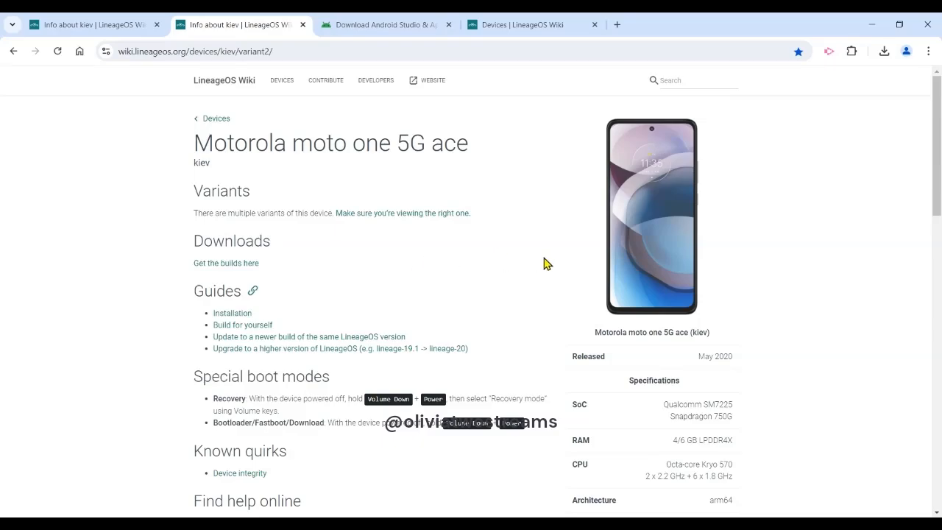
{"action": "scroll", "scroll_direction": "down", "scroll_amount": 3}
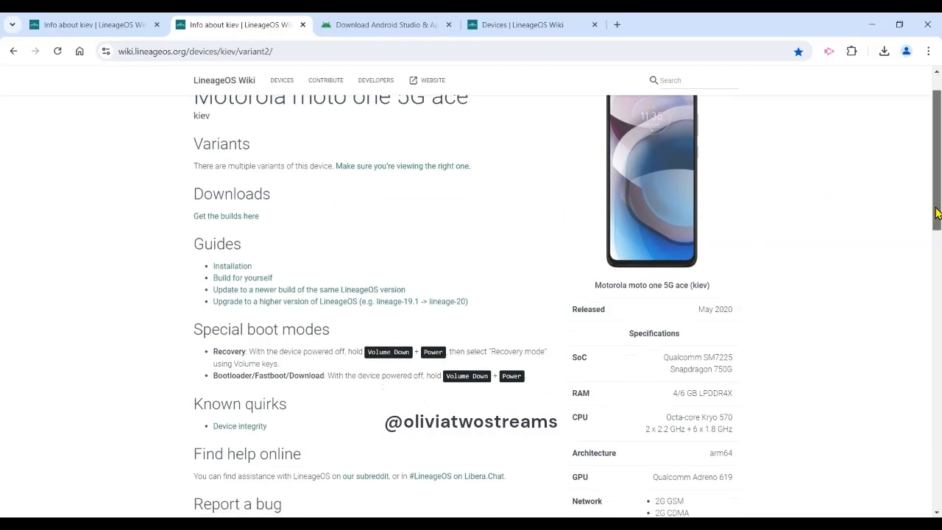
{"action": "scroll", "scroll_direction": "down", "scroll_amount": 3}
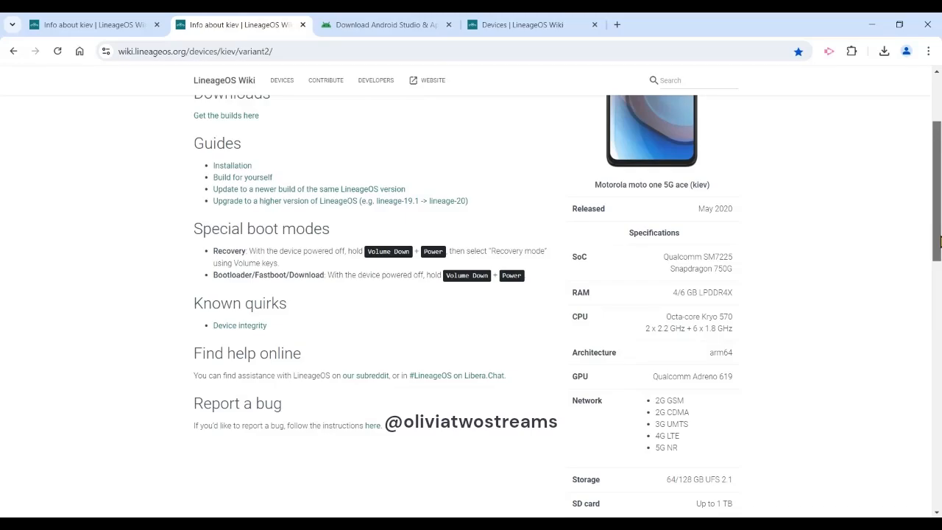
{"action": "scroll", "scroll_direction": "down", "scroll_amount": 3}
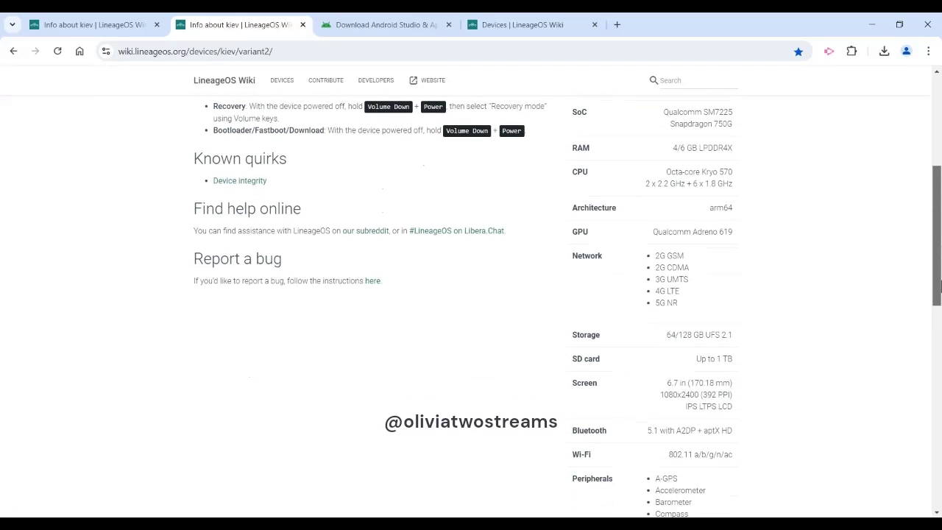
{"action": "scroll", "scroll_direction": "down", "scroll_amount": 3}
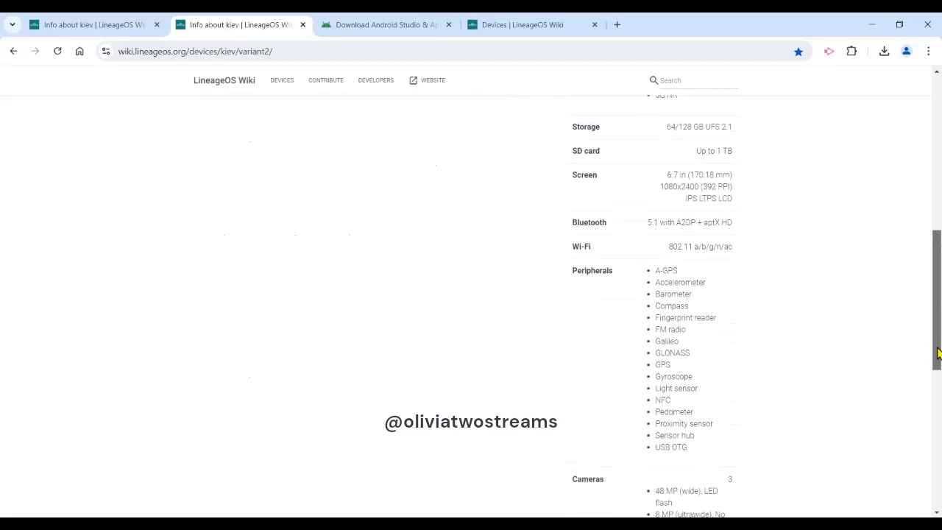
{"action": "scroll", "scroll_direction": "down", "scroll_amount": 3}
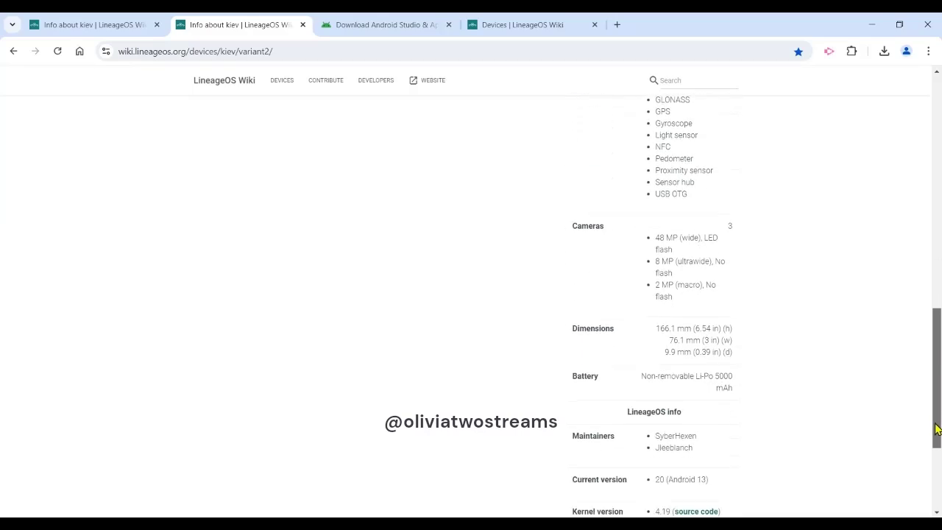
{"action": "scroll", "scroll_direction": "down", "scroll_amount": 3}
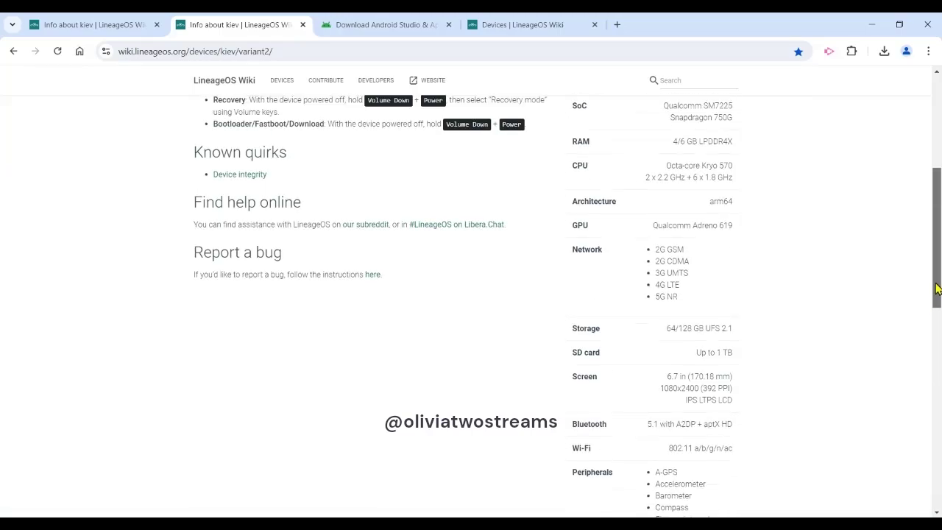
{"action": "scroll", "scroll_direction": "up", "scroll_amount": 3}
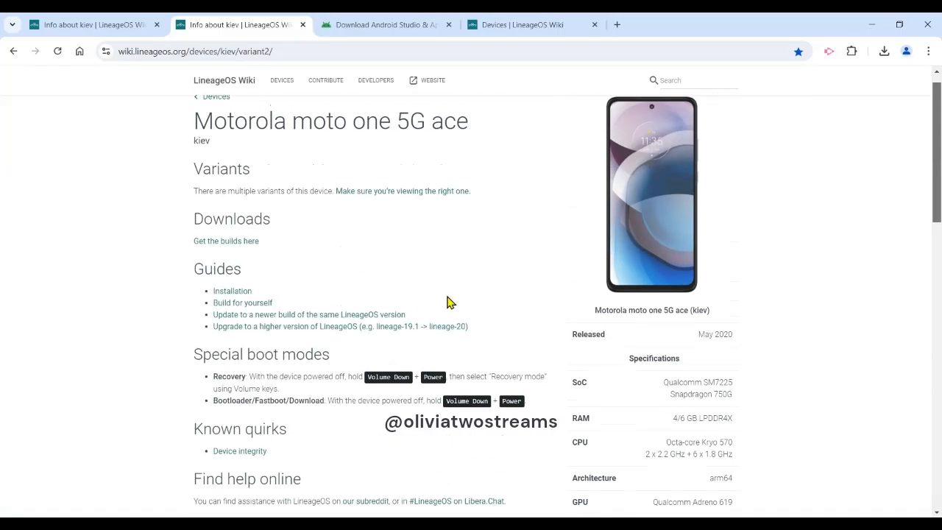
{"action": "mouse_move", "coordinate": [233, 246]}
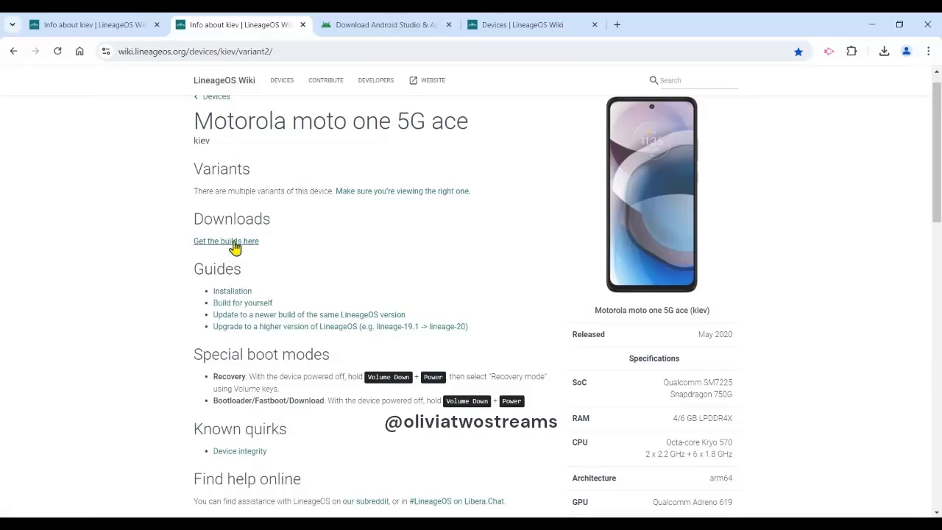
{"action": "left_click", "coordinate": [227, 241]}
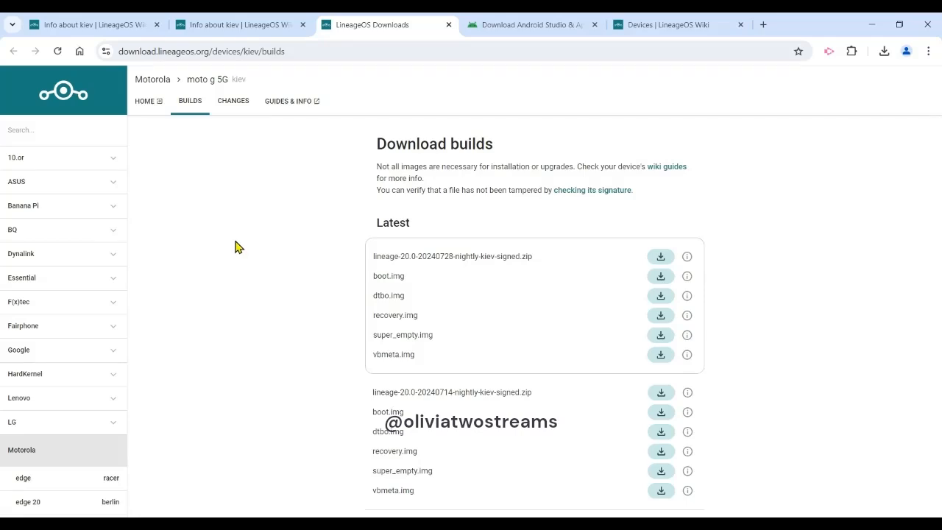
{"action": "mouse_move", "coordinate": [502, 278]}
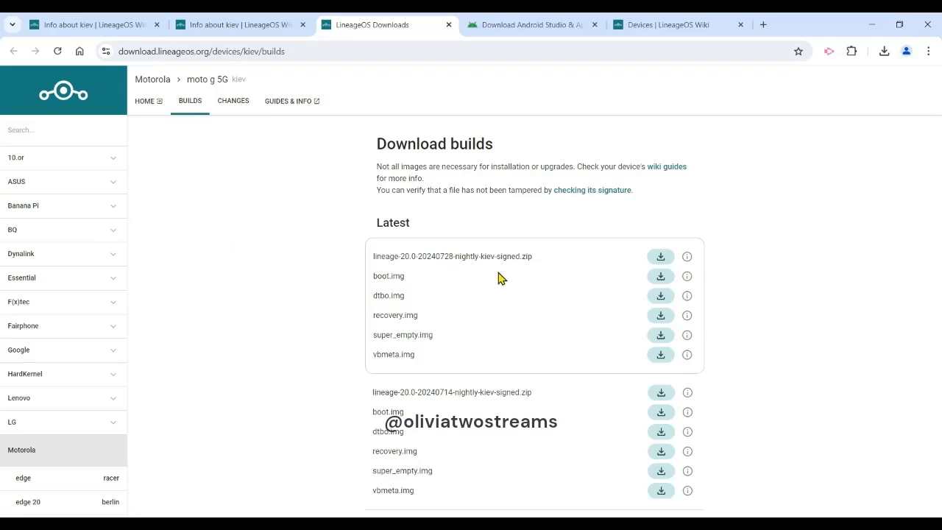
{"action": "mouse_move", "coordinate": [524, 303]}
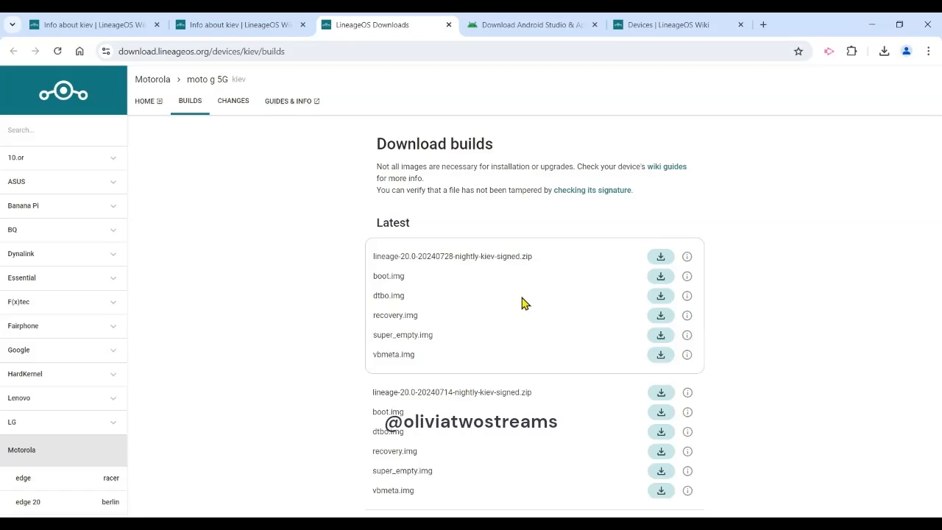
{"action": "mouse_move", "coordinate": [643, 288]}
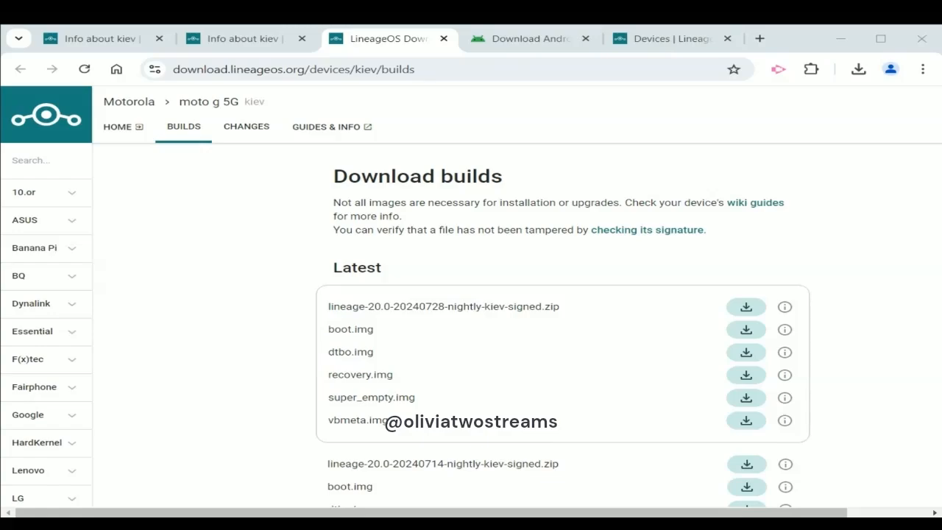
{"action": "mouse_move", "coordinate": [521, 380]}
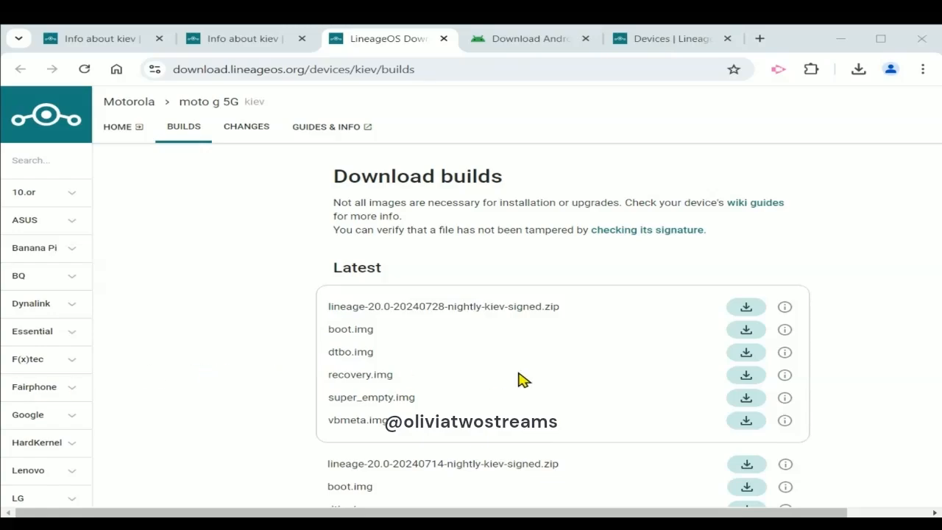
{"action": "mouse_move", "coordinate": [886, 259]}
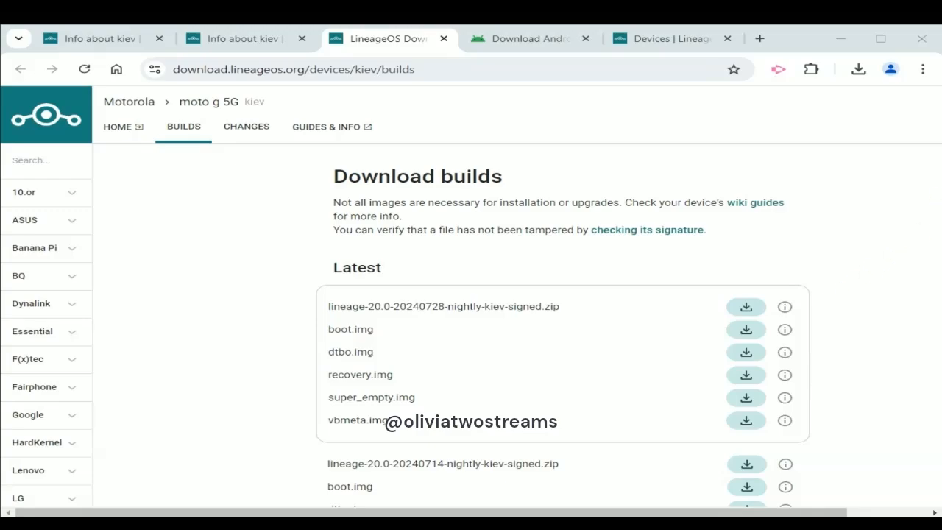
{"action": "mouse_move", "coordinate": [835, 268]}
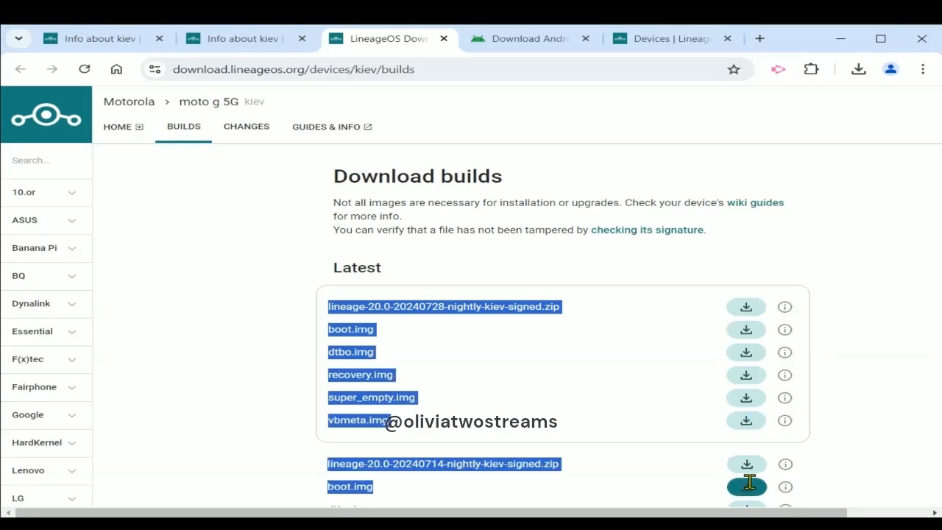
Step: Look over the Latest lineage-20.0 nightly build files for kiev
{"action": "scroll", "scroll_direction": "down", "scroll_amount": 3}
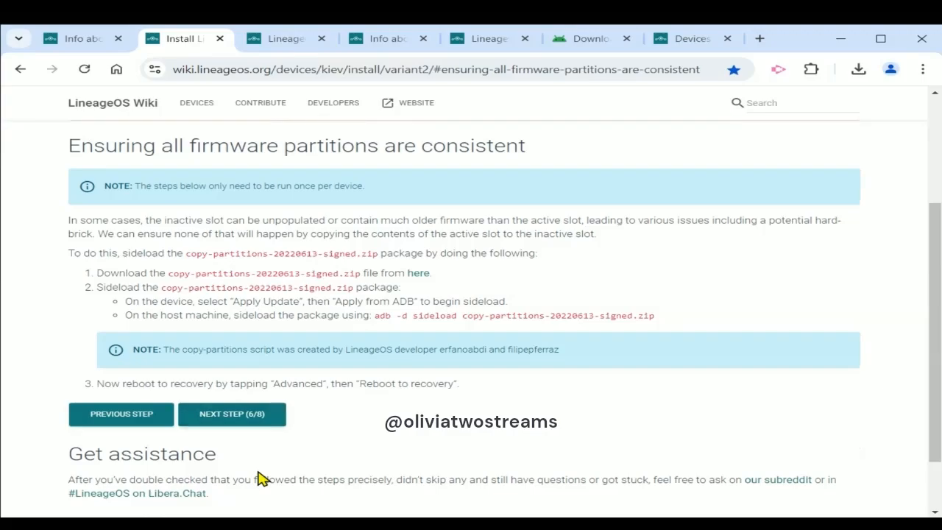
{"action": "mouse_move", "coordinate": [421, 315]}
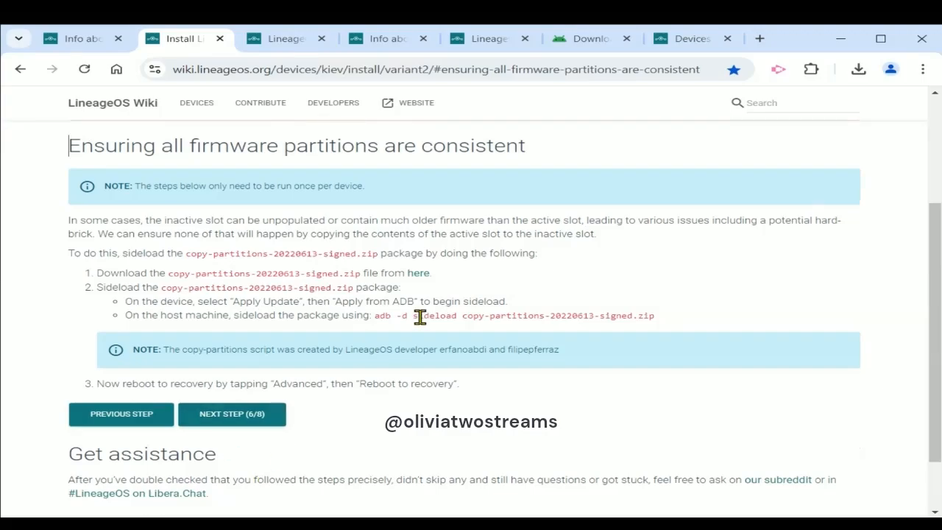
{"action": "mouse_move", "coordinate": [371, 447]}
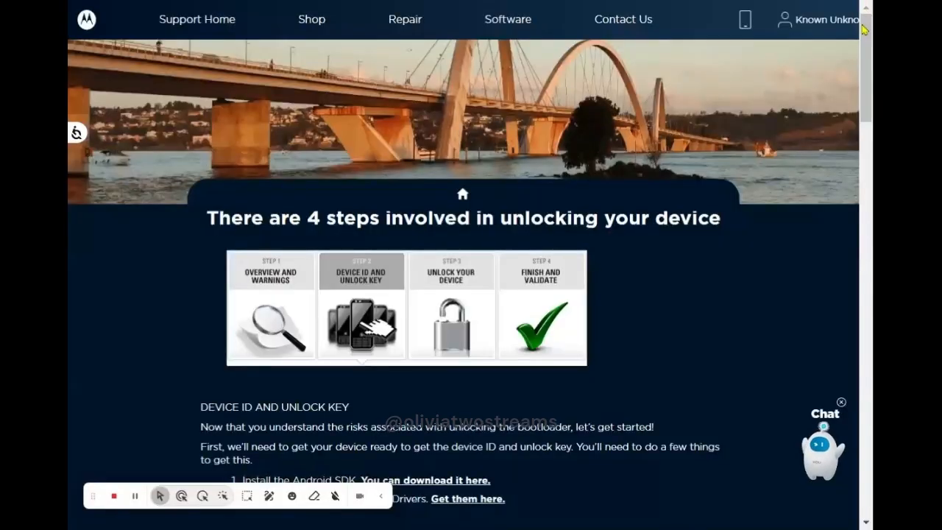
{"action": "scroll", "scroll_direction": "down", "scroll_amount": 3}
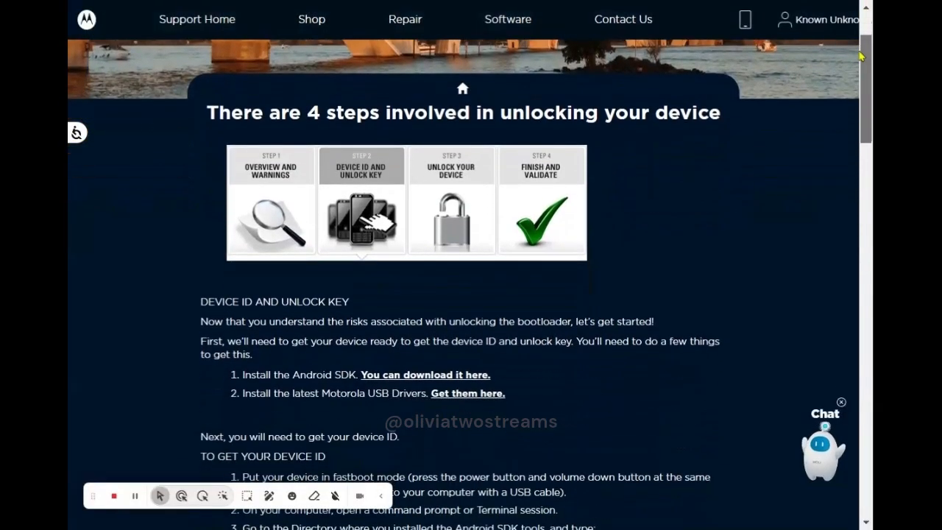
{"action": "scroll", "scroll_direction": "down", "scroll_amount": 3}
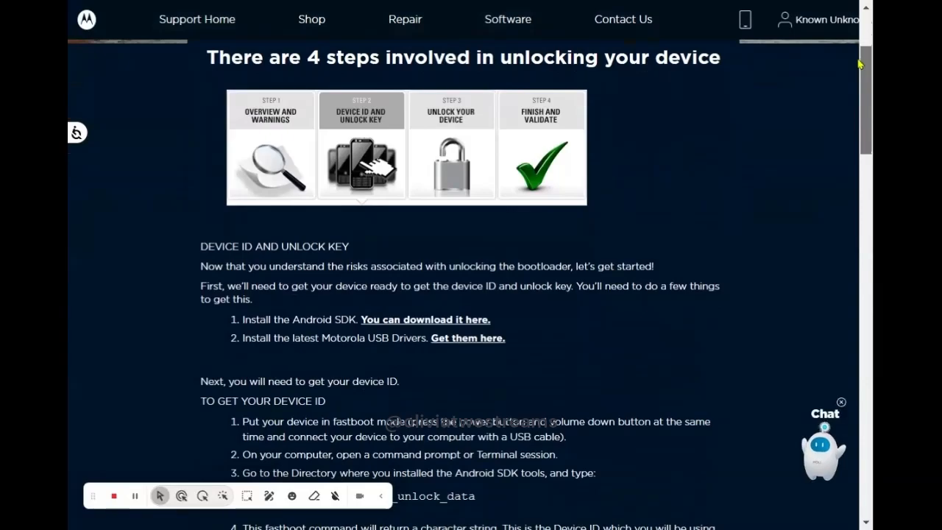
{"action": "scroll", "scroll_direction": "down", "scroll_amount": 3}
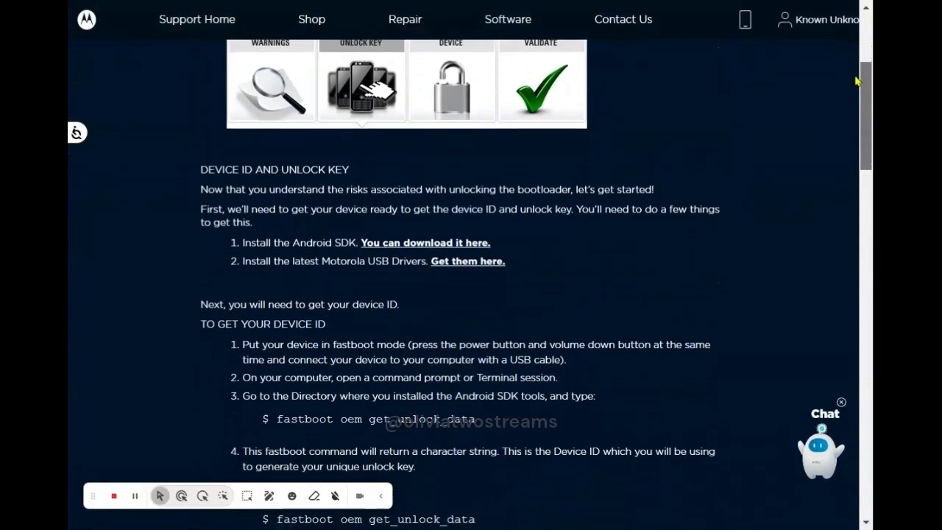
{"action": "scroll", "scroll_direction": "down", "scroll_amount": 3}
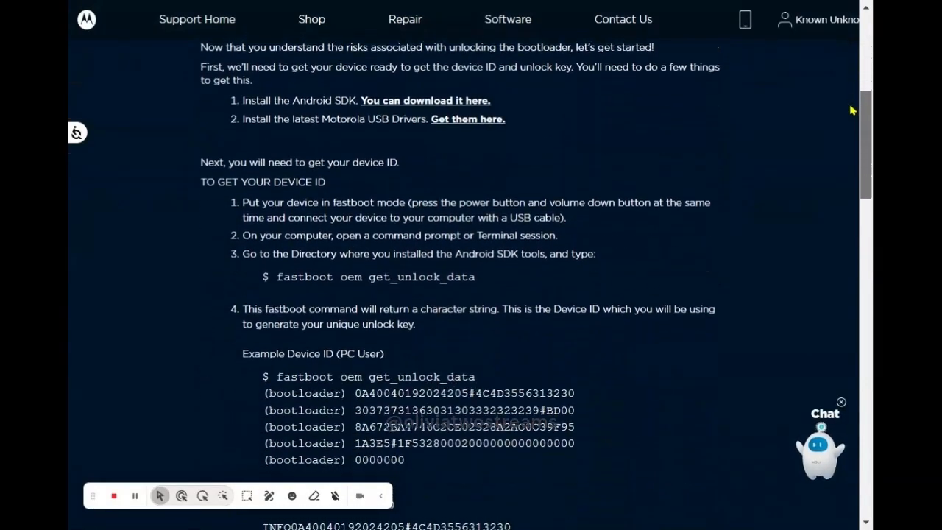
{"action": "scroll", "scroll_direction": "down", "scroll_amount": 3}
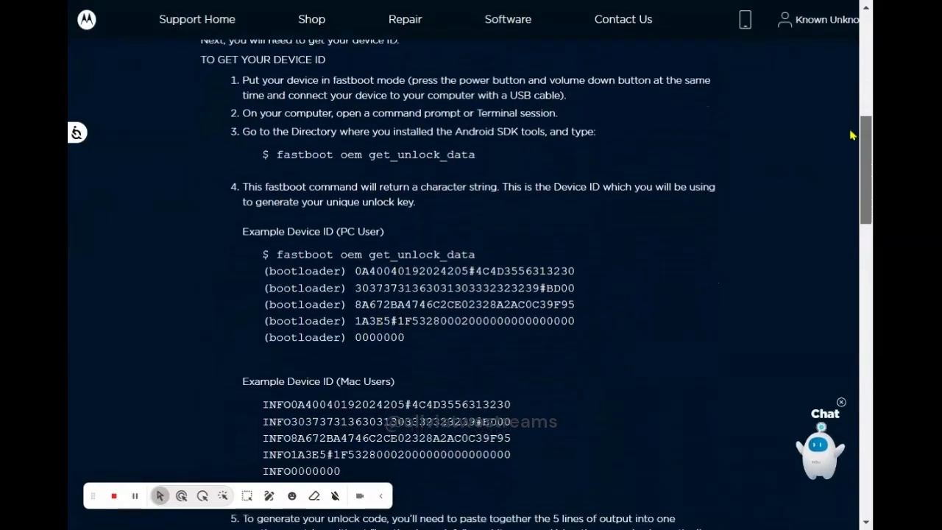
{"action": "scroll", "scroll_direction": "down", "scroll_amount": 3}
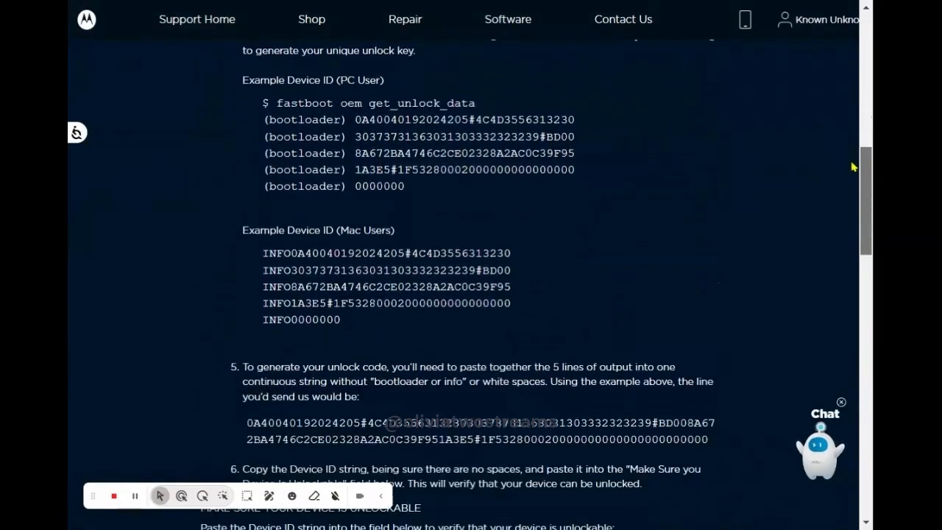
{"action": "scroll", "scroll_direction": "down", "scroll_amount": 3}
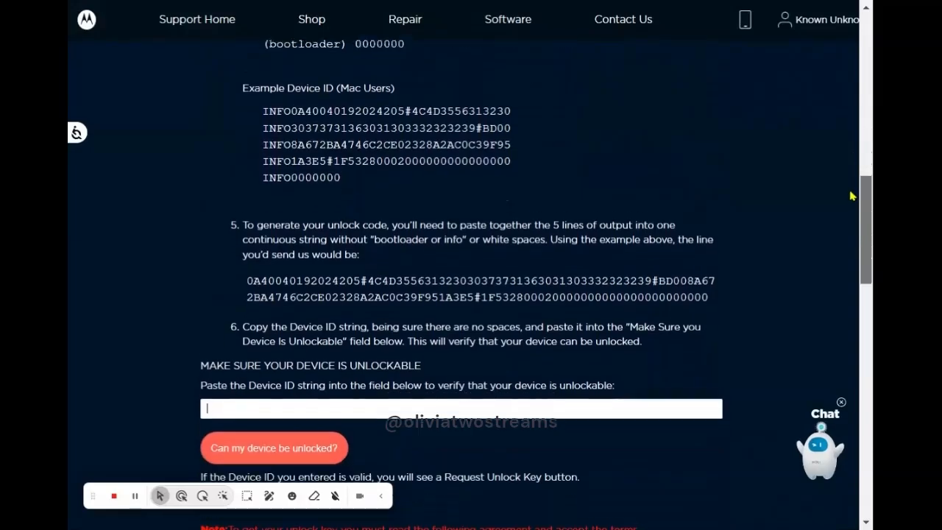
{"action": "scroll", "scroll_direction": "down", "scroll_amount": 3}
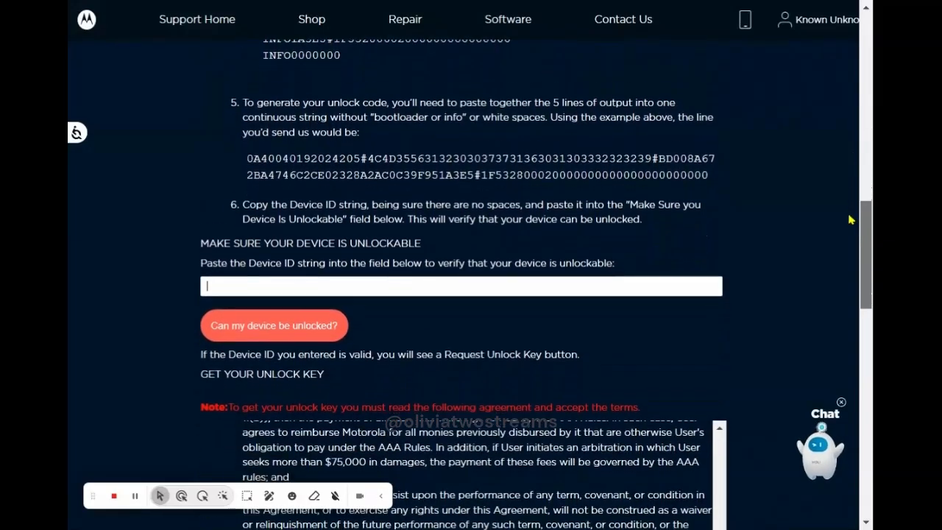
{"action": "scroll", "scroll_direction": "down", "scroll_amount": 3}
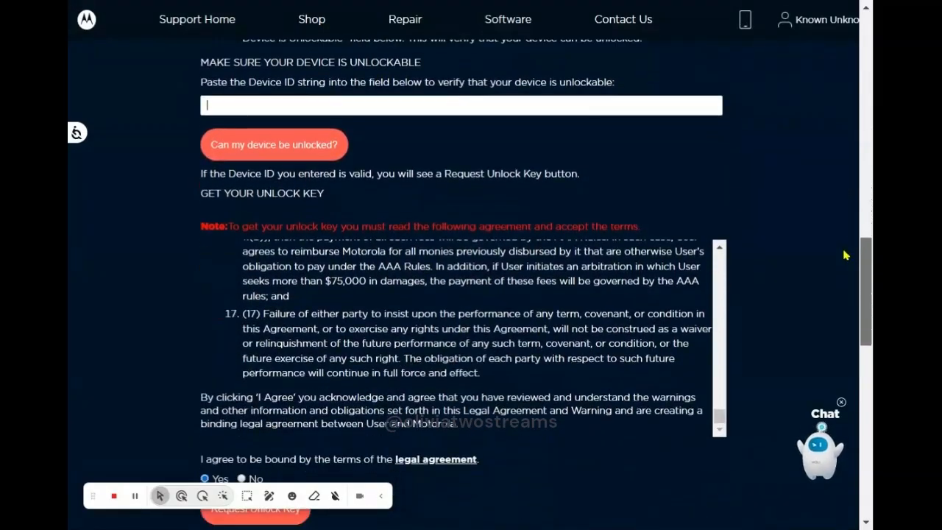
{"action": "scroll", "scroll_direction": "down", "scroll_amount": 3}
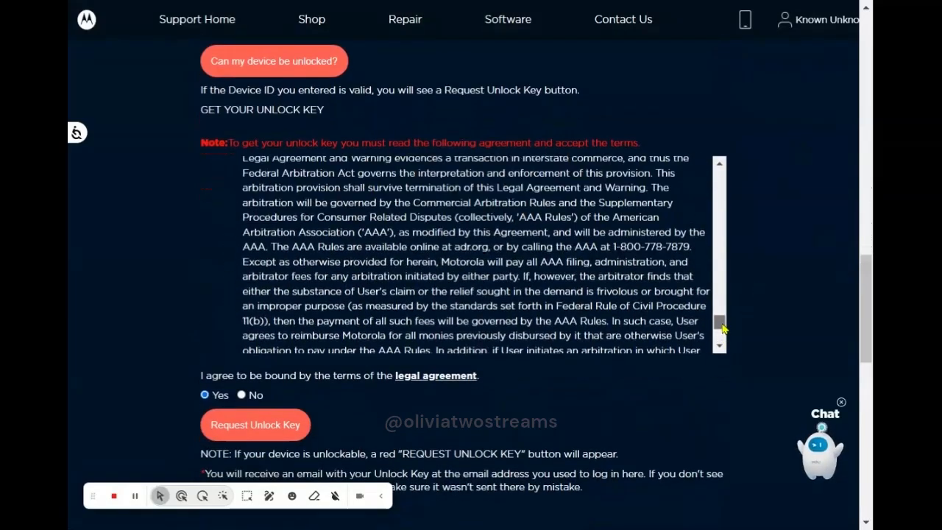
{"action": "scroll", "scroll_direction": "down", "scroll_amount": 3}
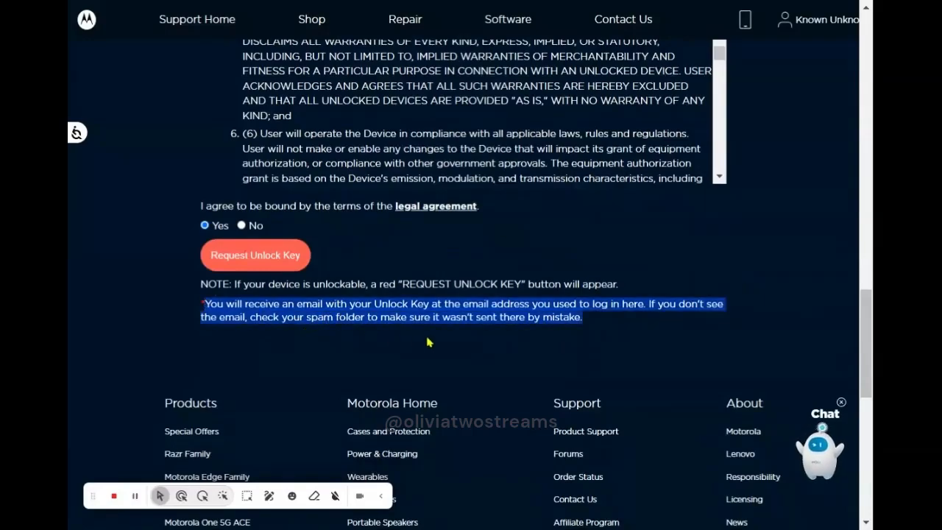
{"action": "mouse_move", "coordinate": [586, 331]}
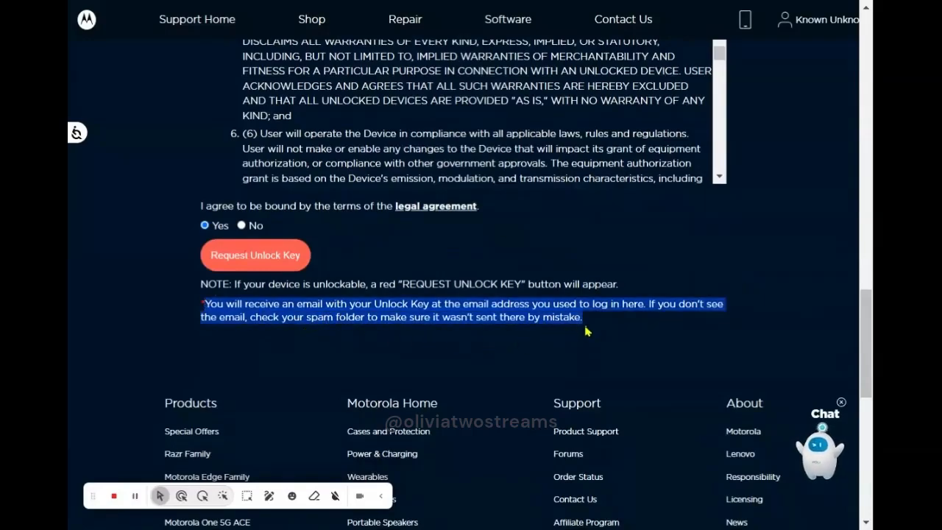